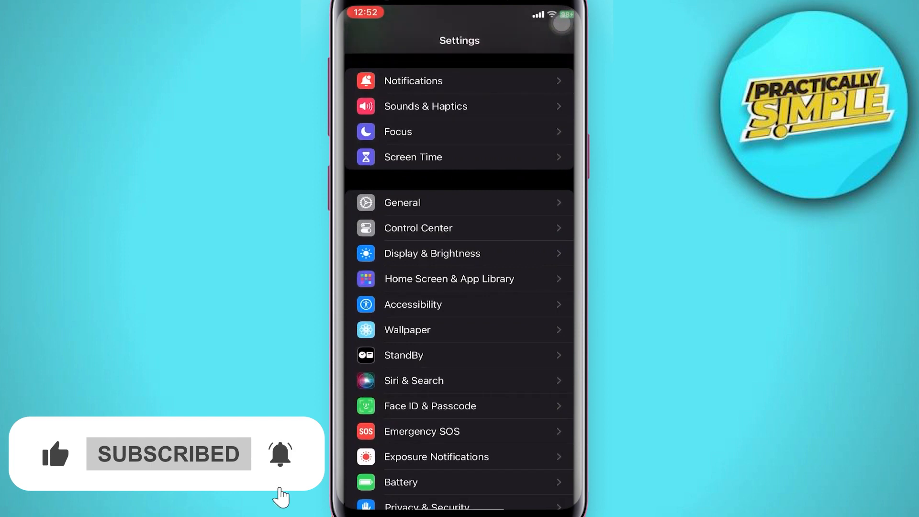
- Open General > iPhone Storage and scroll the app list down to WhatsApp
{"action": "left_click", "coordinate": [402, 202]}
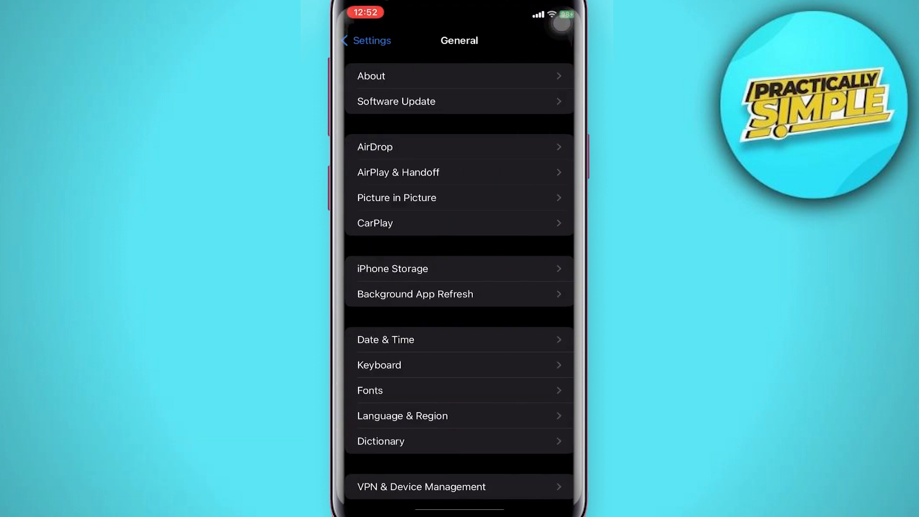
{"action": "left_click", "coordinate": [392, 268]}
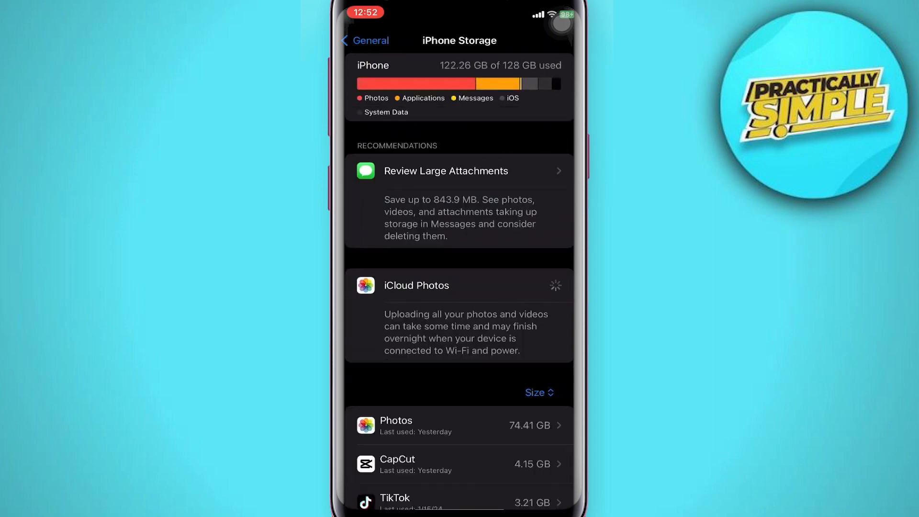
{"action": "scroll", "scroll_direction": "down", "scroll_amount": 3}
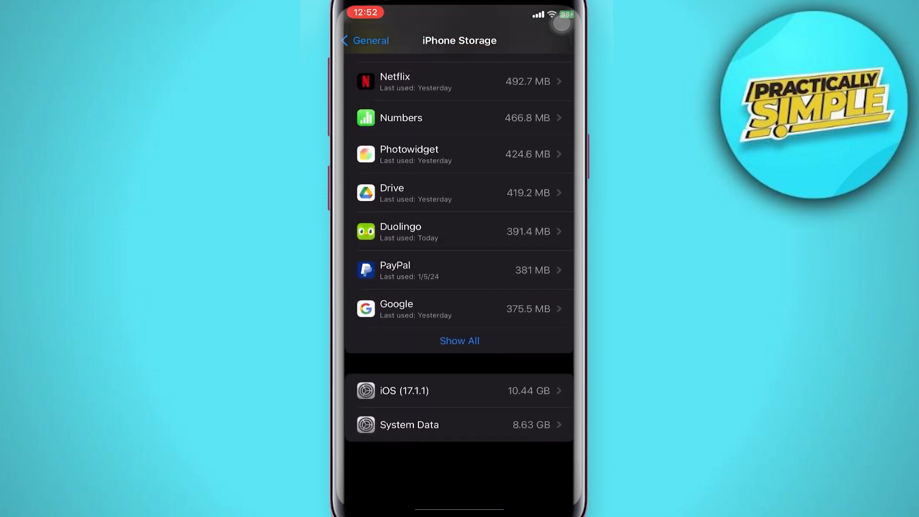
{"action": "scroll", "scroll_direction": "down", "scroll_amount": 3}
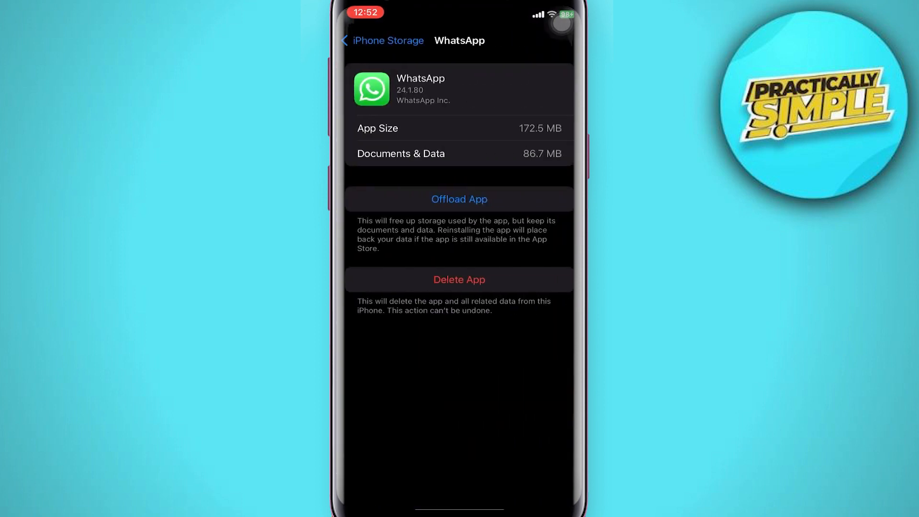
- Offload WhatsApp keeping its data, reinstall it, and launch it to the chat list
{"action": "left_click", "coordinate": [459, 199]}
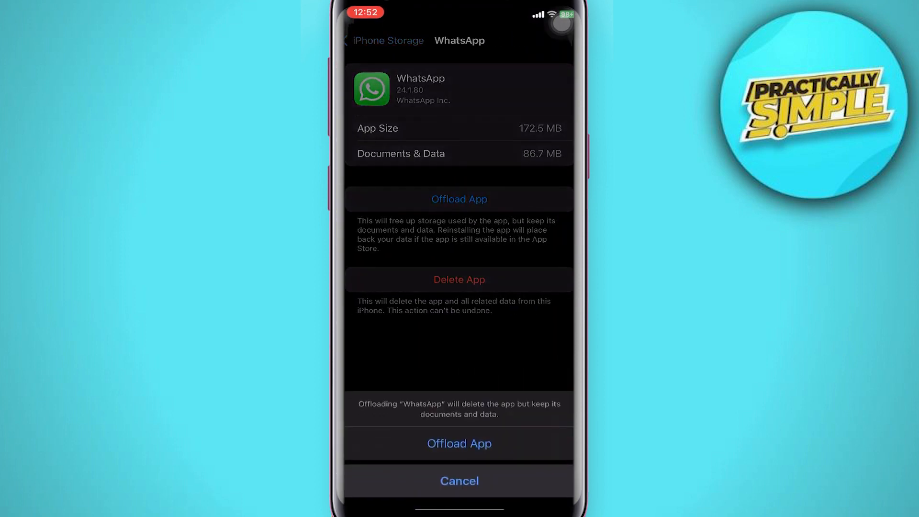
{"action": "left_click", "coordinate": [459, 443]}
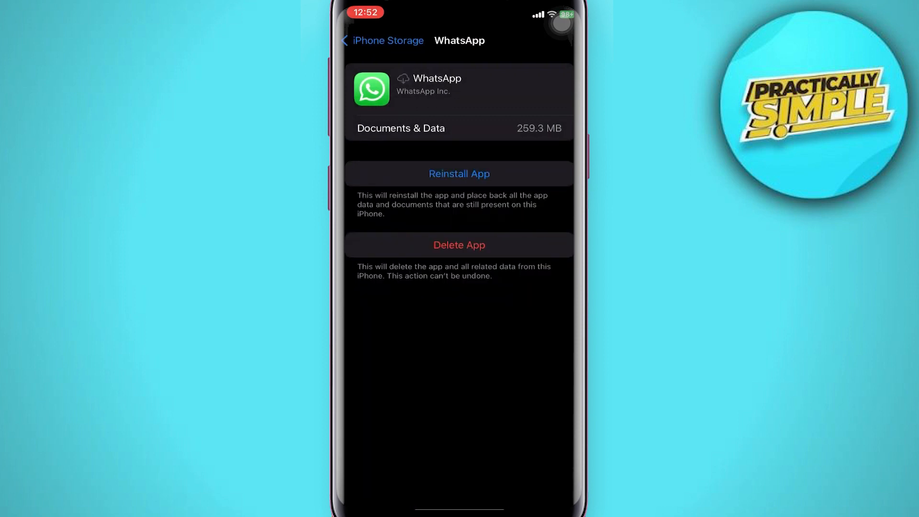
{"action": "left_click", "coordinate": [459, 173]}
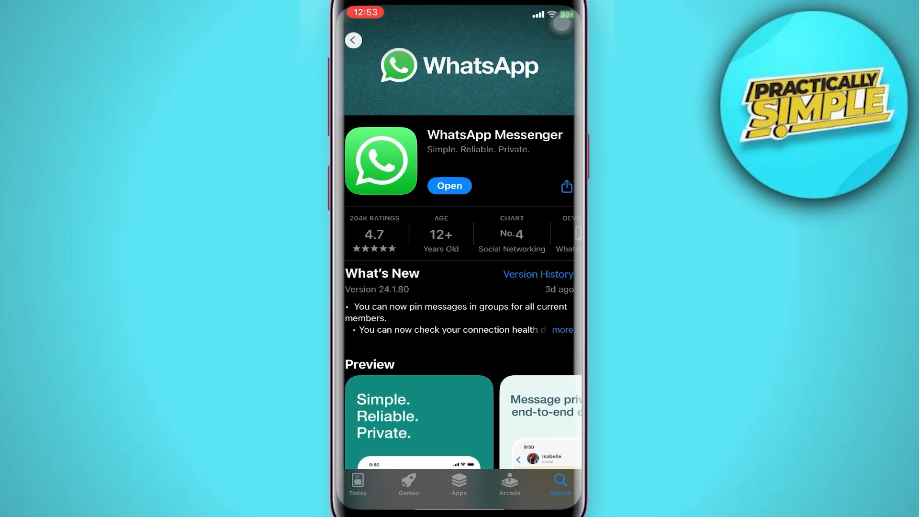
{"action": "left_click", "coordinate": [449, 185]}
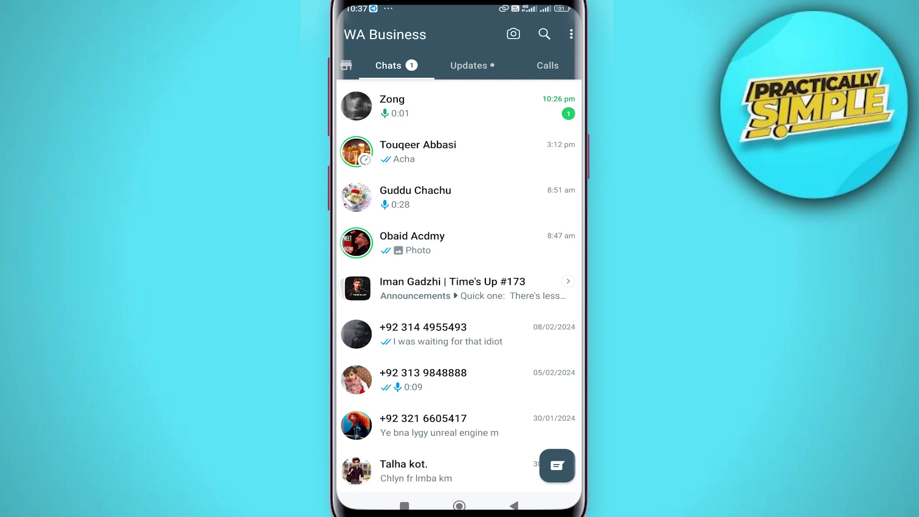
- Open the Zong chat and capture a keyboard photo with the camera to send
{"action": "left_click", "coordinate": [410, 105]}
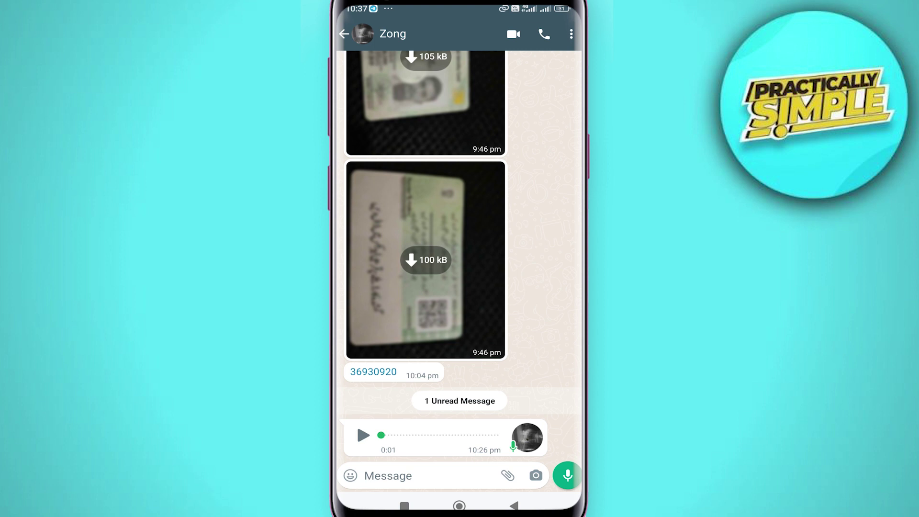
{"action": "left_click", "coordinate": [392, 476]}
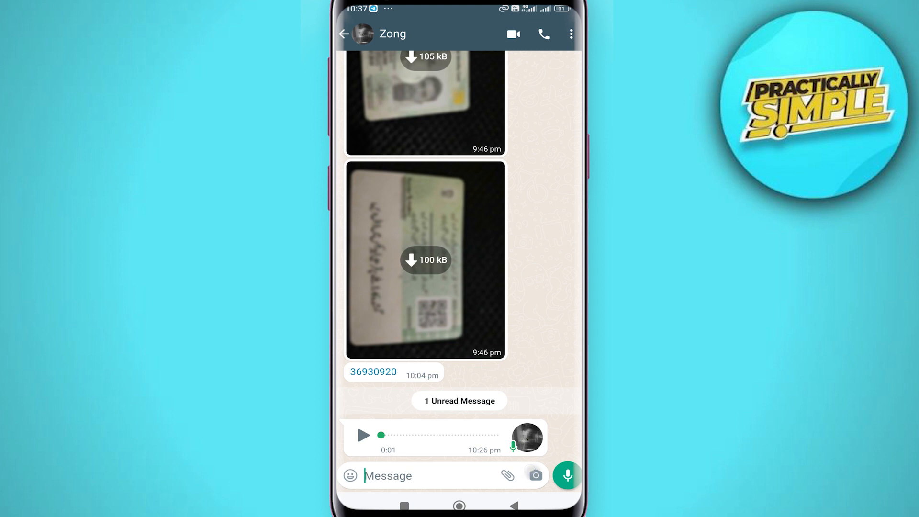
{"action": "left_click", "coordinate": [537, 475]}
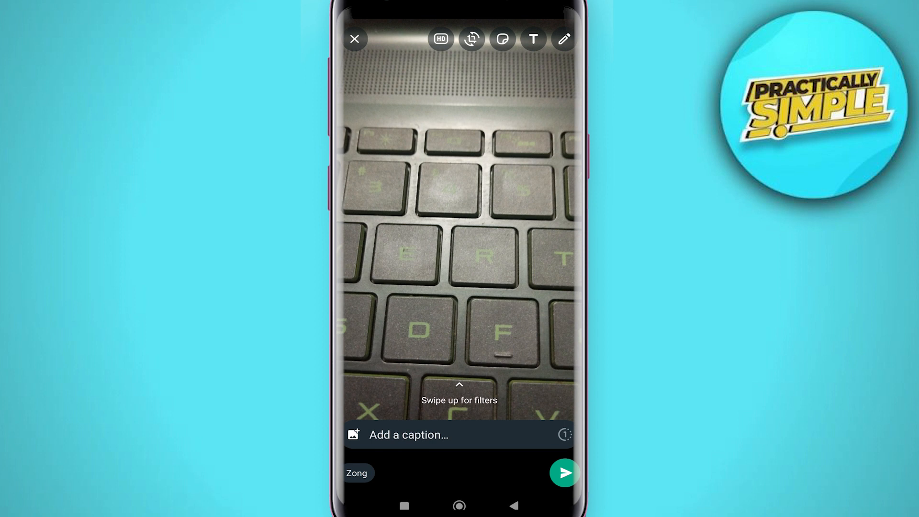
- Switch the photo to HD quality and send it to Zong
{"action": "left_click", "coordinate": [441, 39]}
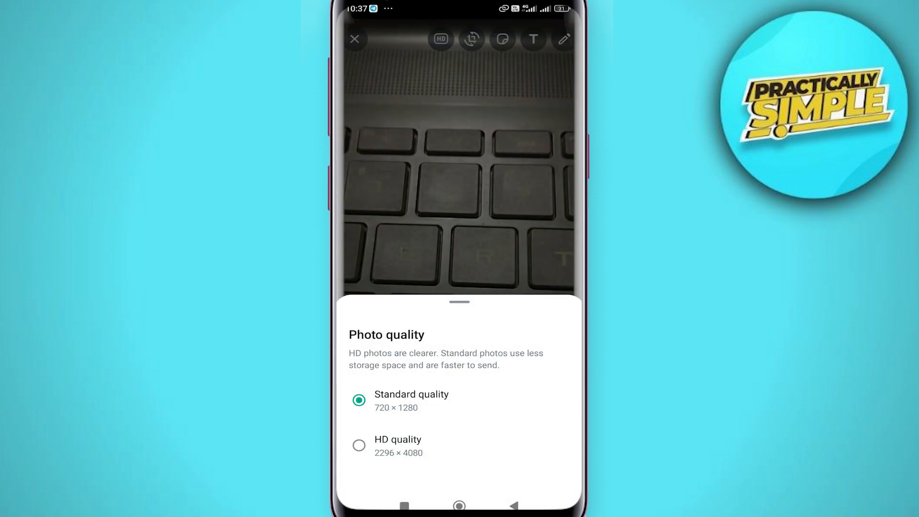
{"action": "left_click", "coordinate": [358, 445]}
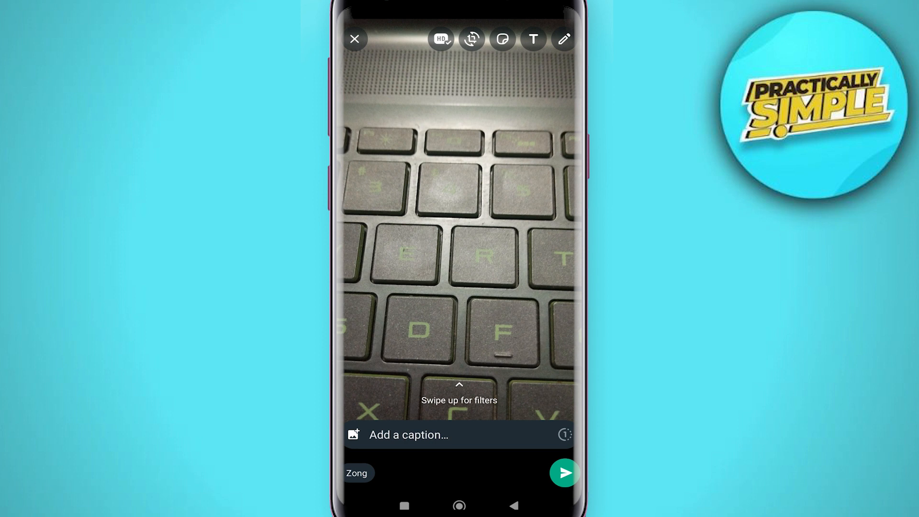
{"action": "left_click", "coordinate": [564, 472]}
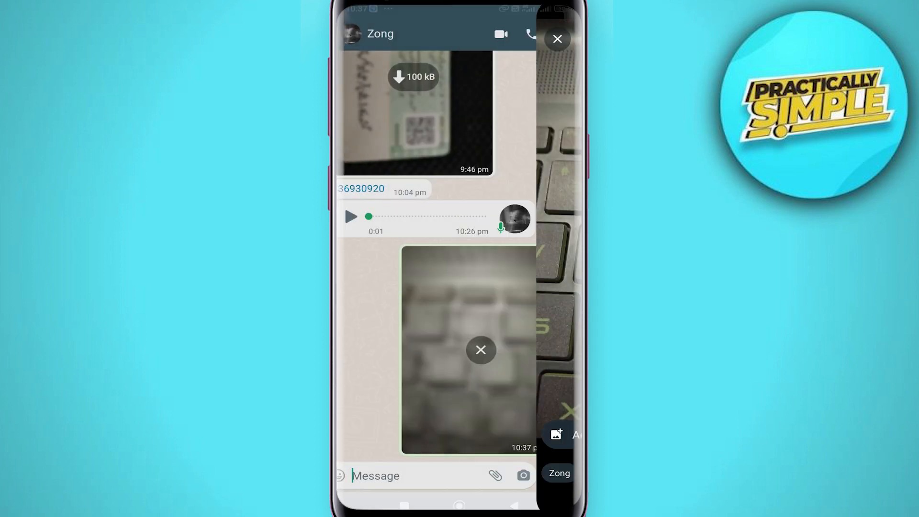